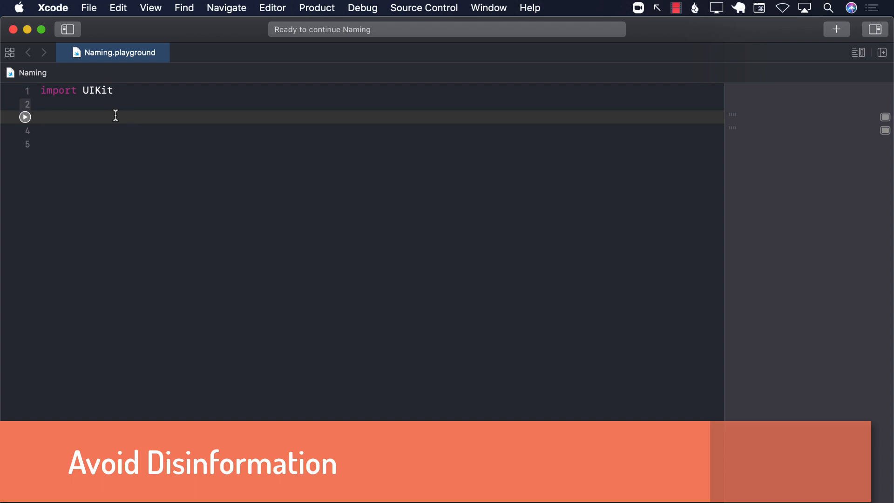
# - Declare let xib: String = "" on line 3 of the playground
pyautogui.click(41, 117)
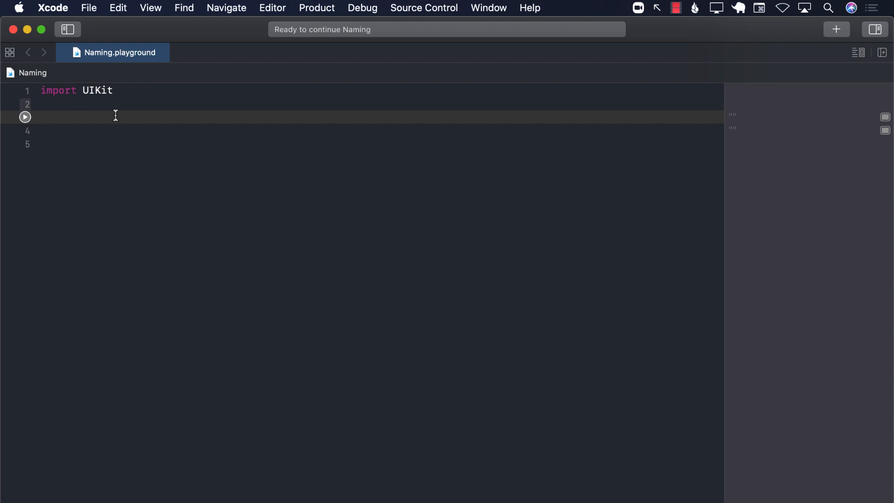
pyautogui.click(41, 117)
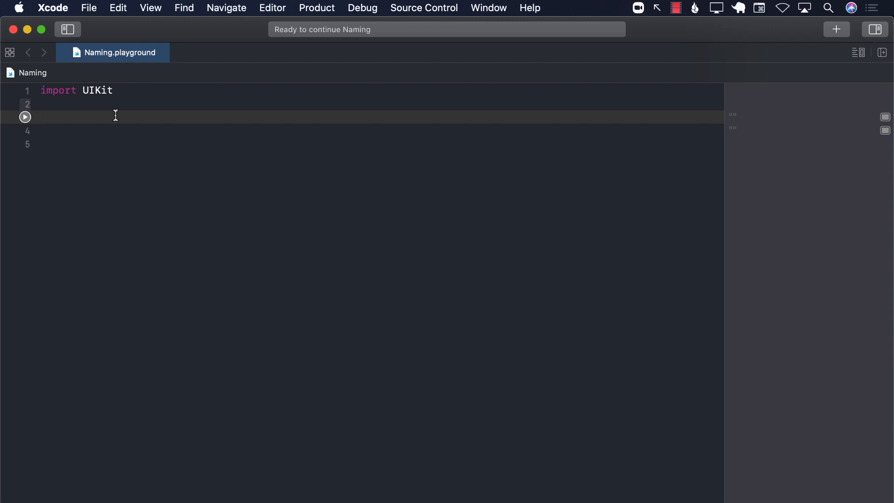
pyautogui.write('let')
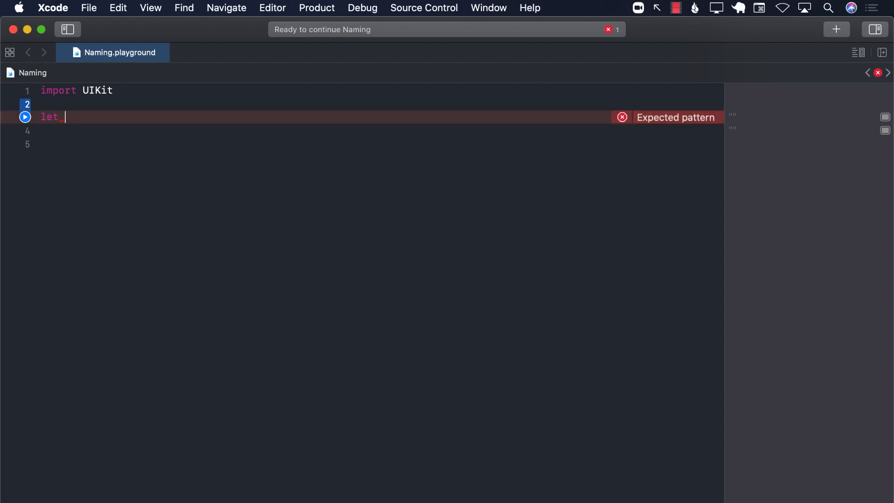
pyautogui.write('xib')
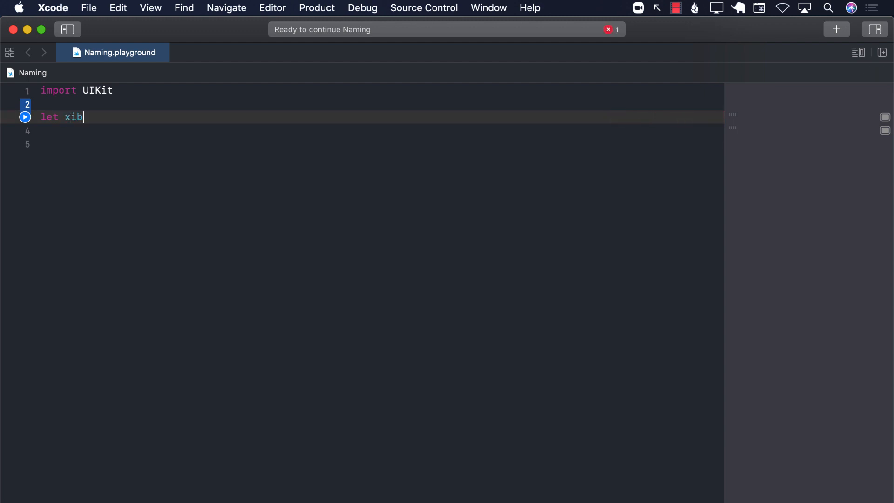
pyautogui.write(': String =')
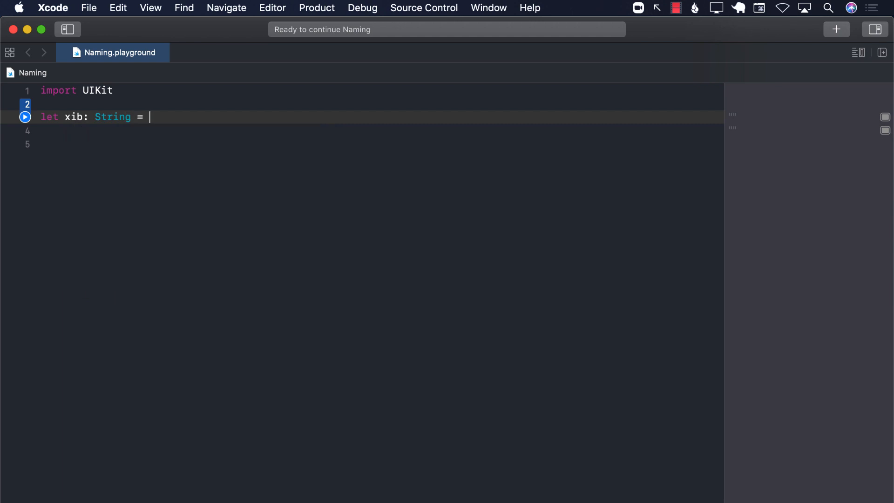
pyautogui.write('""')
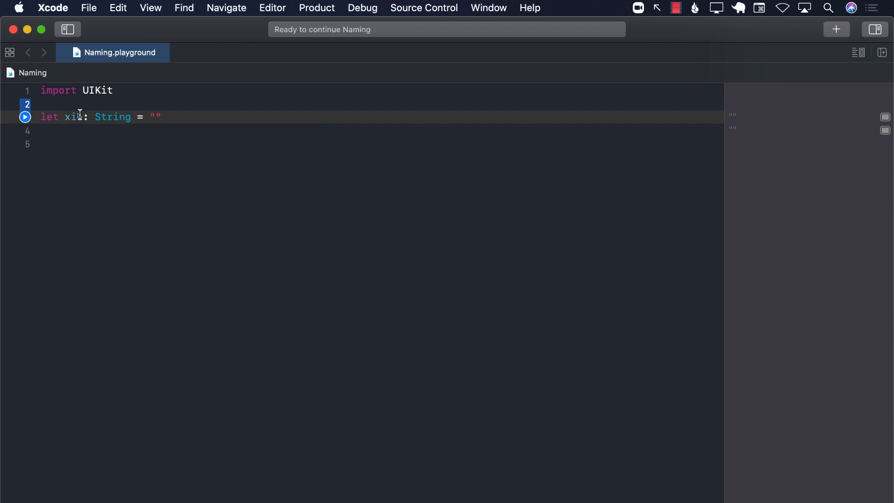
# - Highlight the name xib to call attention to it
pyautogui.doubleClick(73, 117)
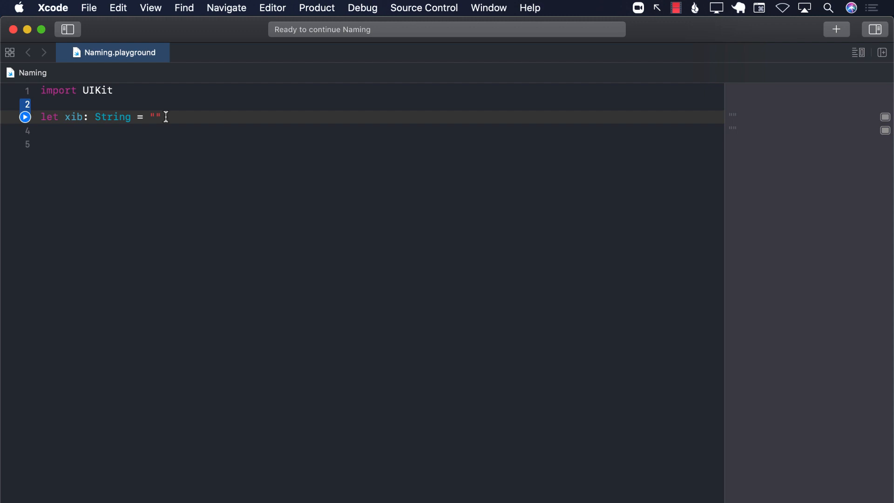
pyautogui.doubleClick(73, 117)
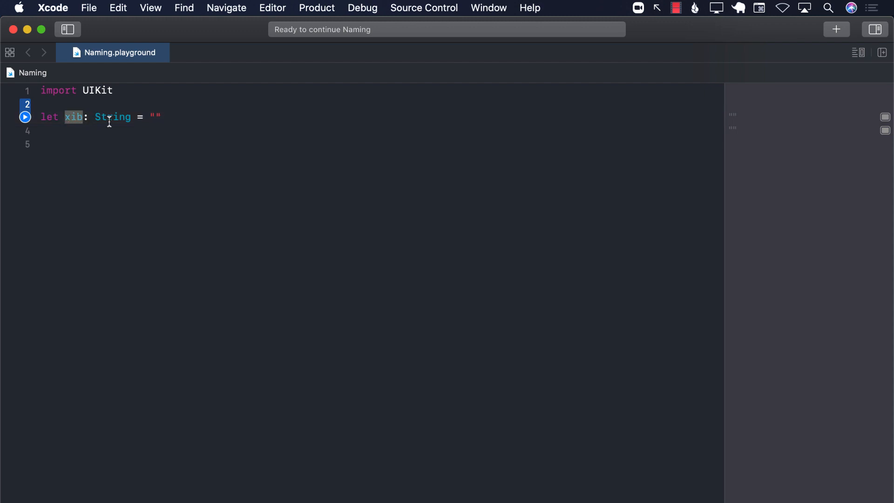
pyautogui.moveTo(240, 116)
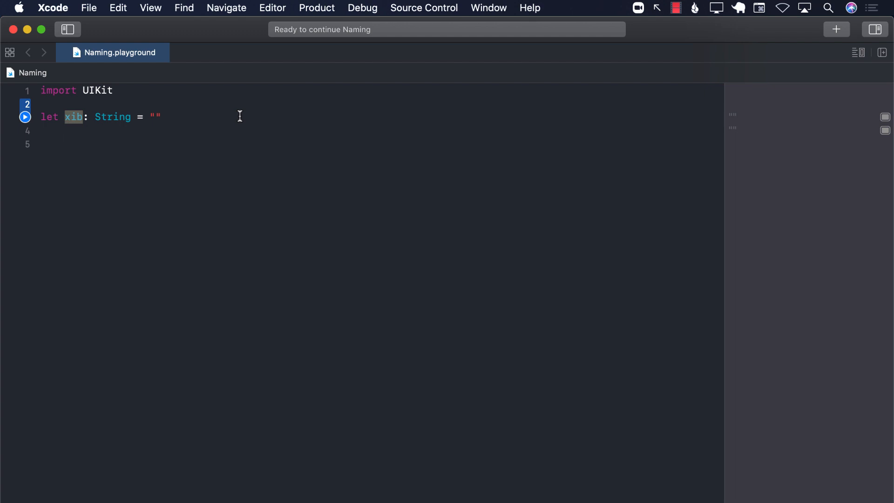
pyautogui.click(162, 118)
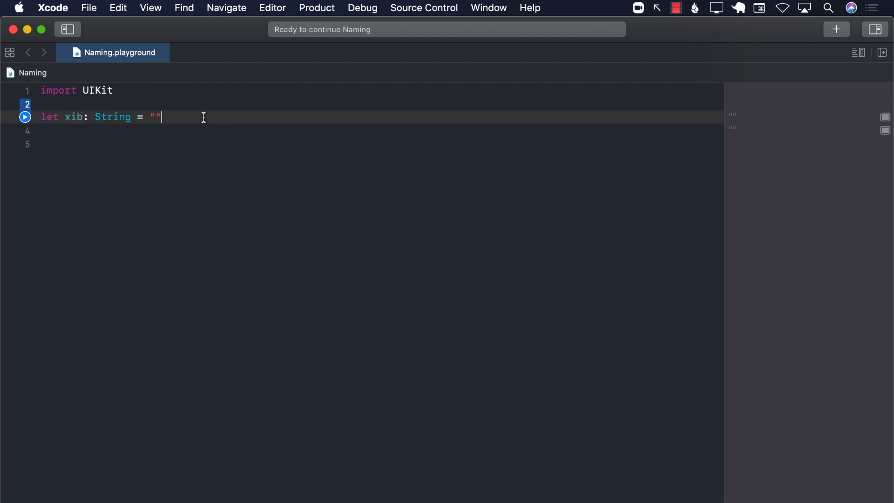
pyautogui.doubleClick(73, 117)
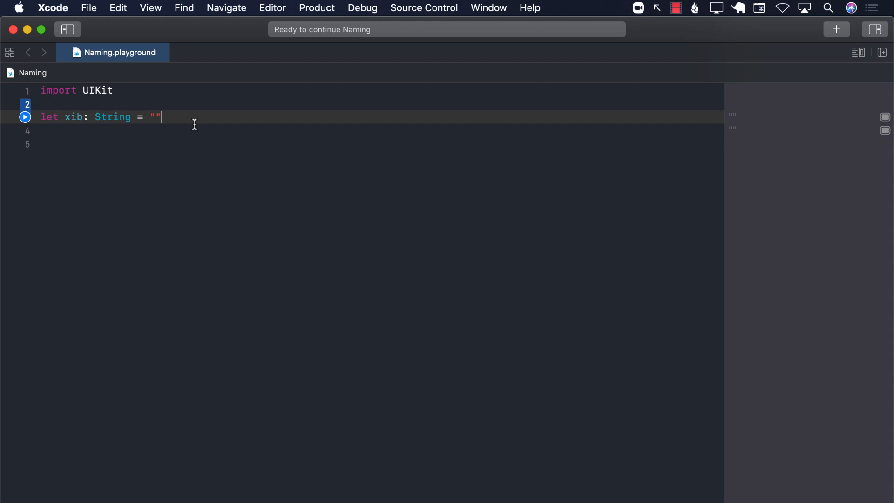
# - Declare let ipa: String = "" below xib and highlight the name ipa
pyautogui.write('let ipa')
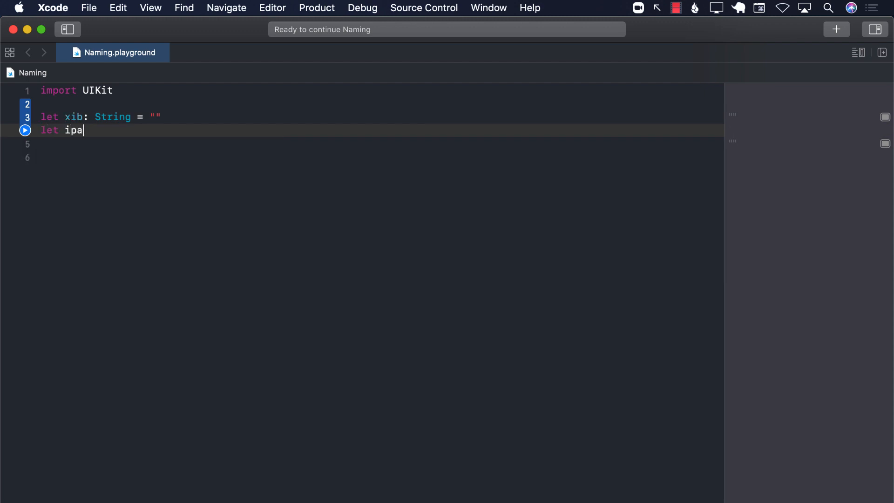
pyautogui.write(': String')
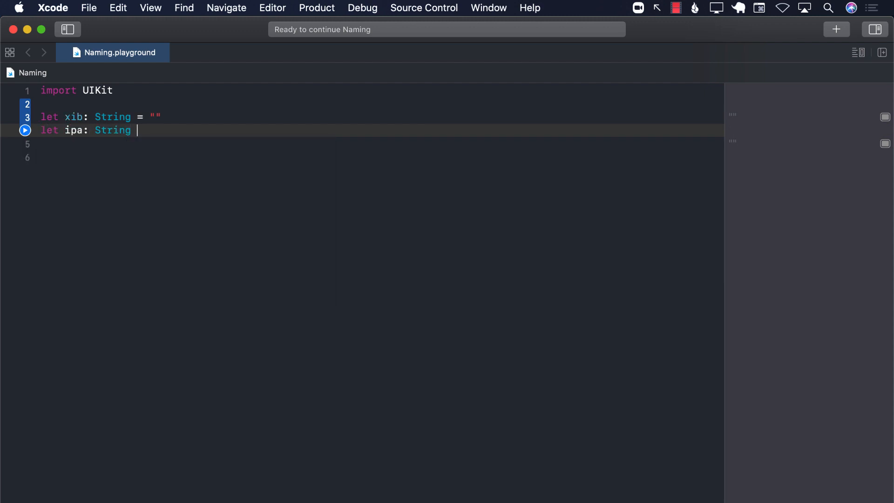
pyautogui.write('= ""')
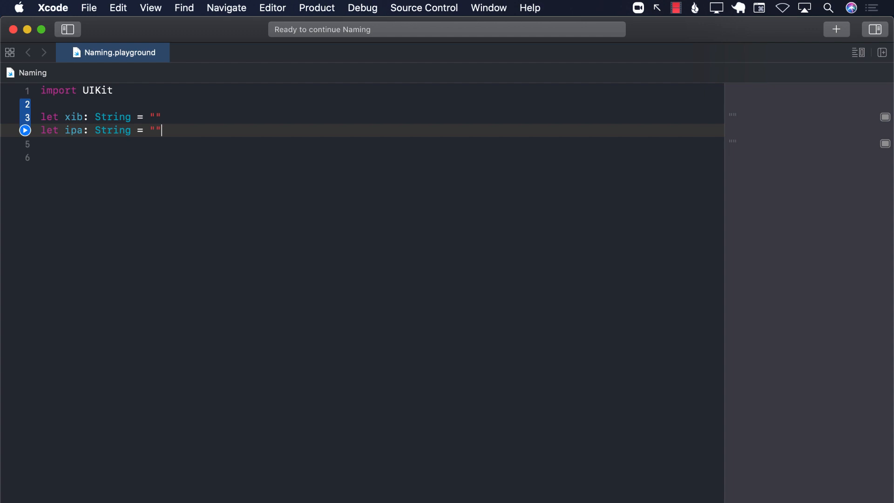
pyautogui.moveTo(65, 130)
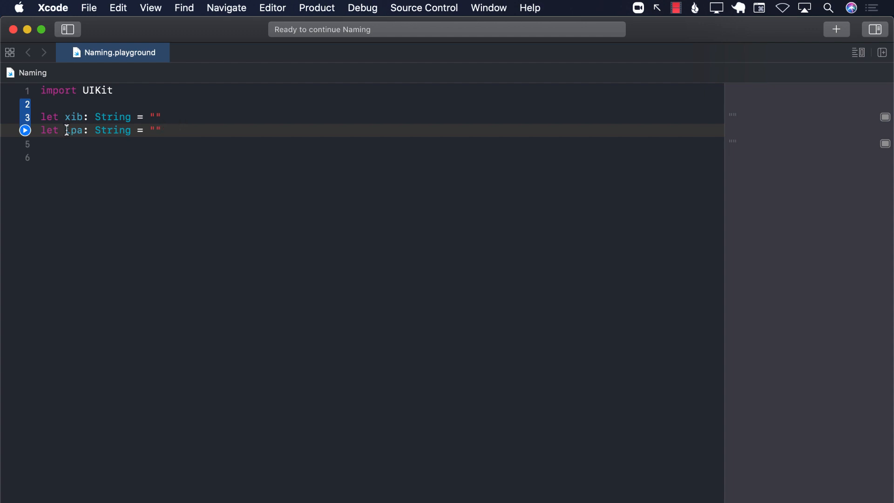
pyautogui.doubleClick(73, 131)
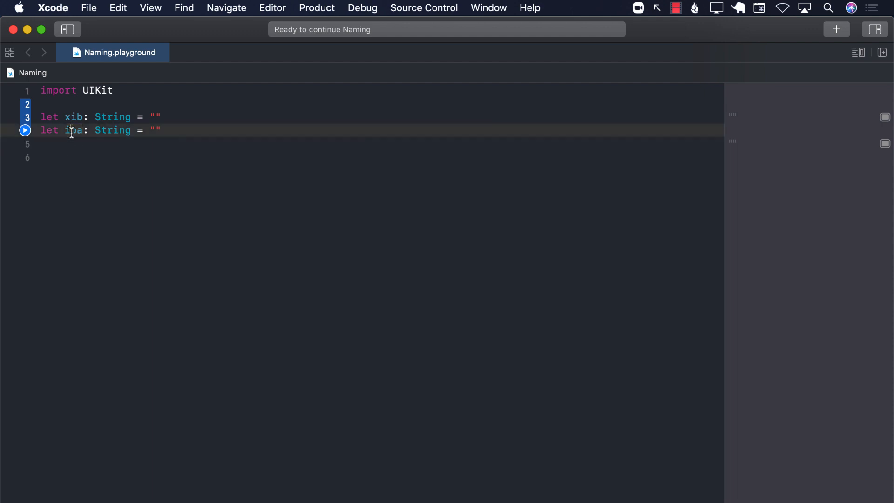
pyautogui.doubleClick(72, 130)
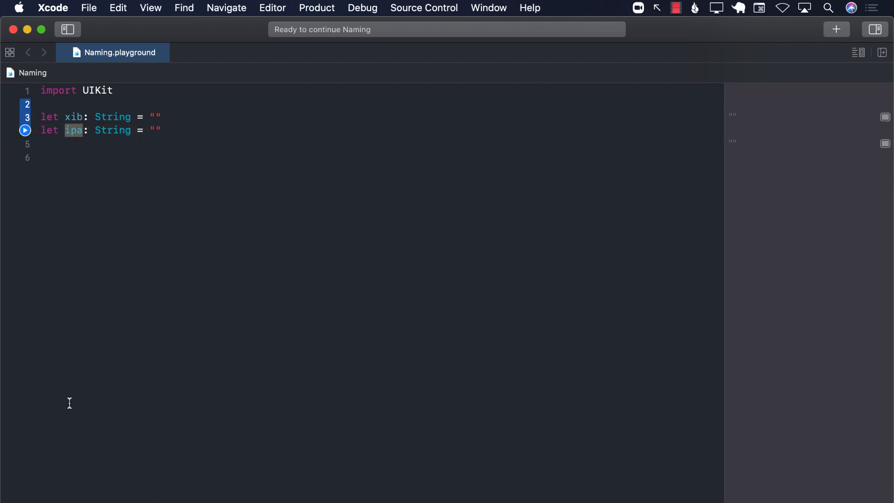
pyautogui.click(164, 130)
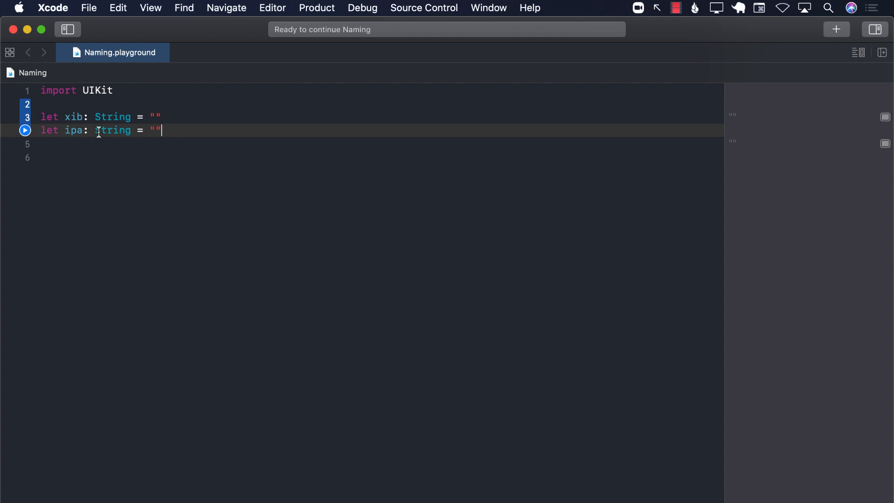
# - Append // NO comments to the ipa and xib lines
pyautogui.doubleClick(113, 130)
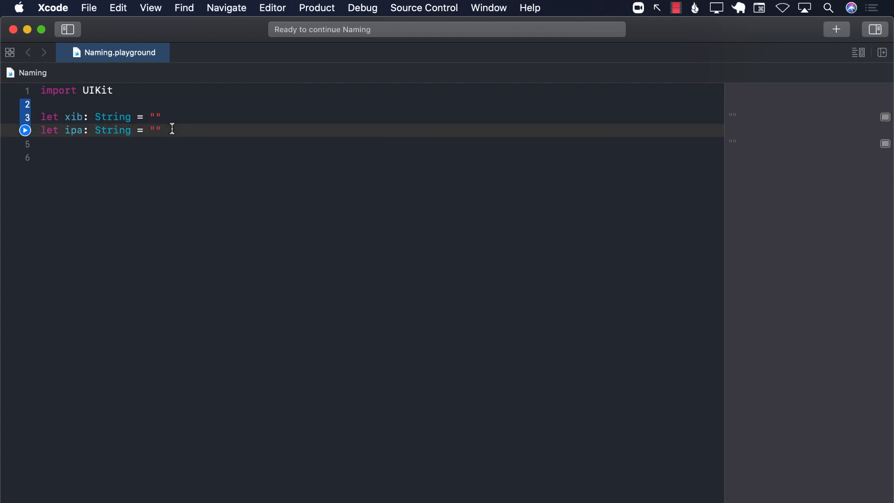
pyautogui.write('// NO')
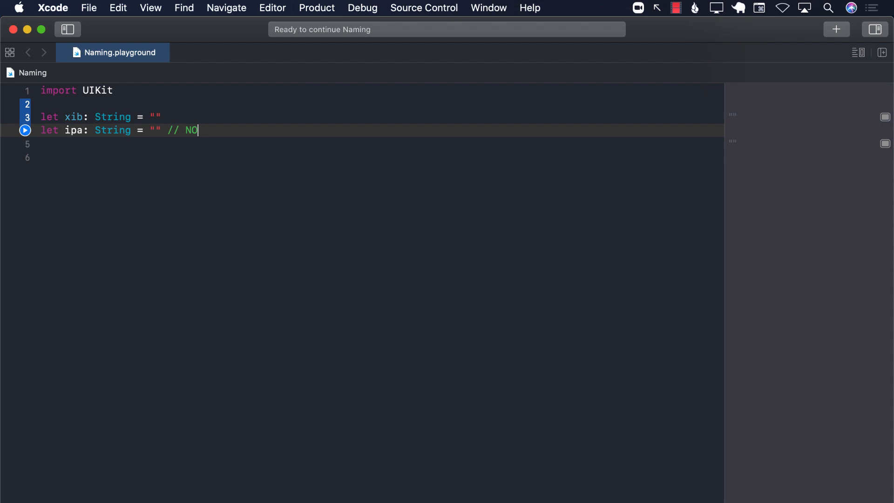
pyautogui.write('//')
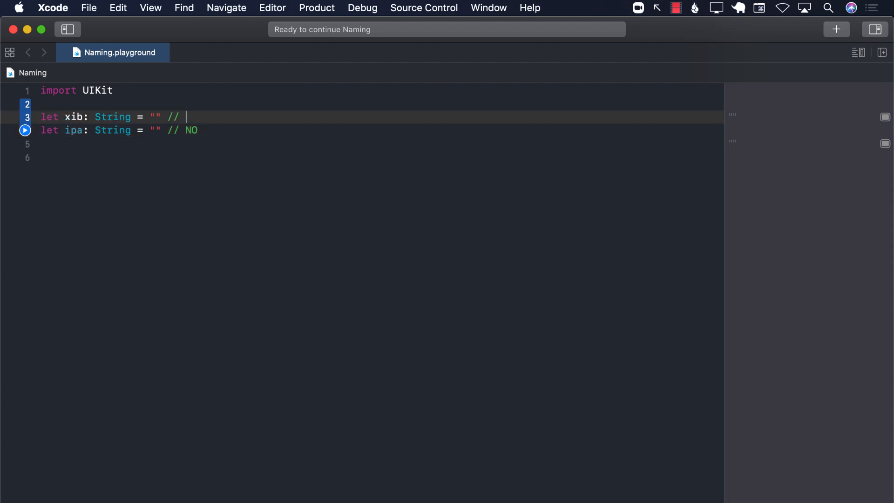
pyautogui.write('NO')
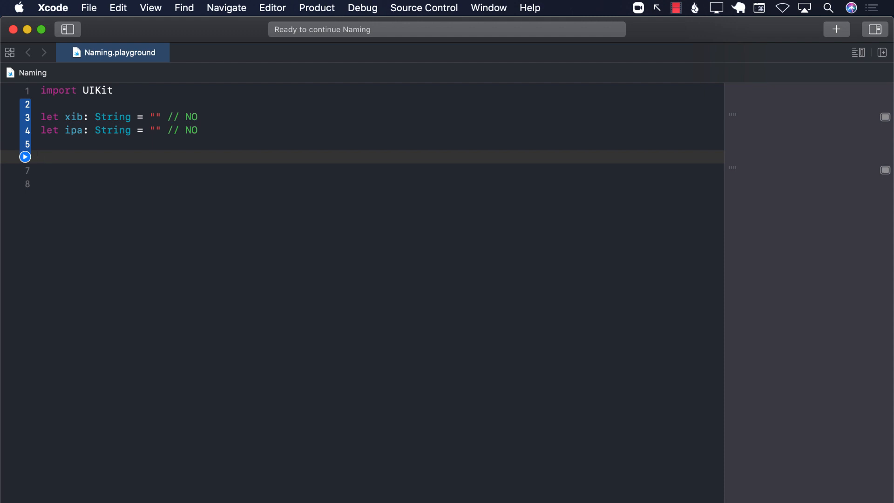
# - Write struct Account { let accountNumber: String } below the constants
pyautogui.click(41, 156)
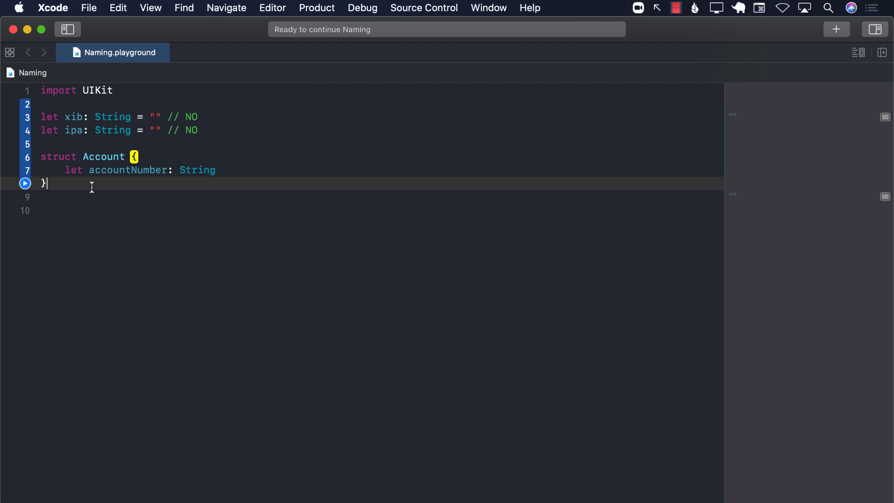
pyautogui.press('return')
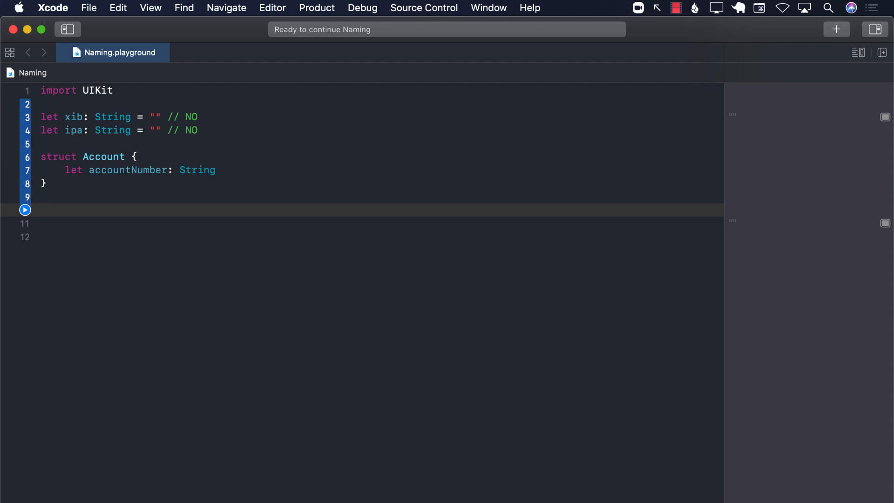
# - Declare var accountList: [Account] = [] below the struct, highlighting the List suffix
pyautogui.write('var accoun')
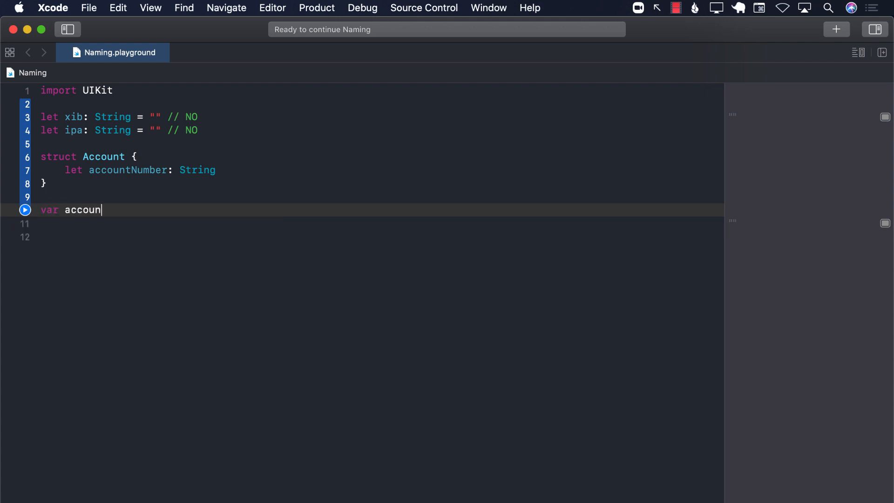
pyautogui.write('tList: [Account] = [')
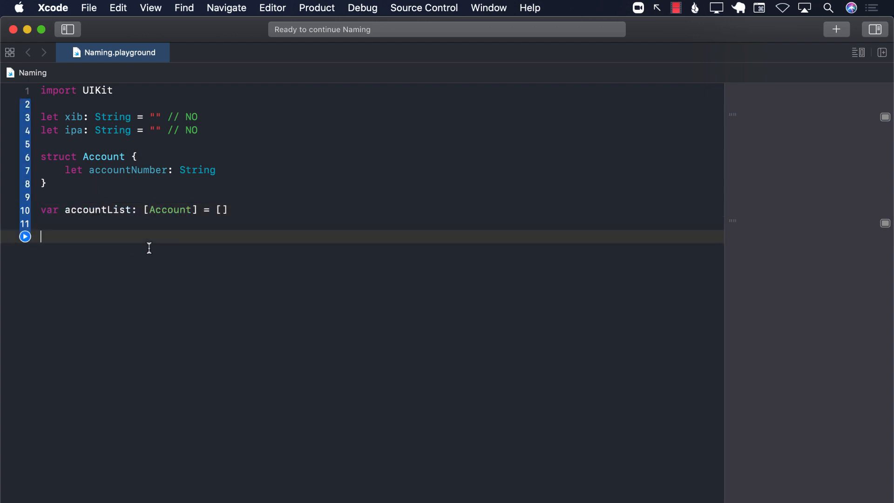
pyautogui.doubleClick(97, 209)
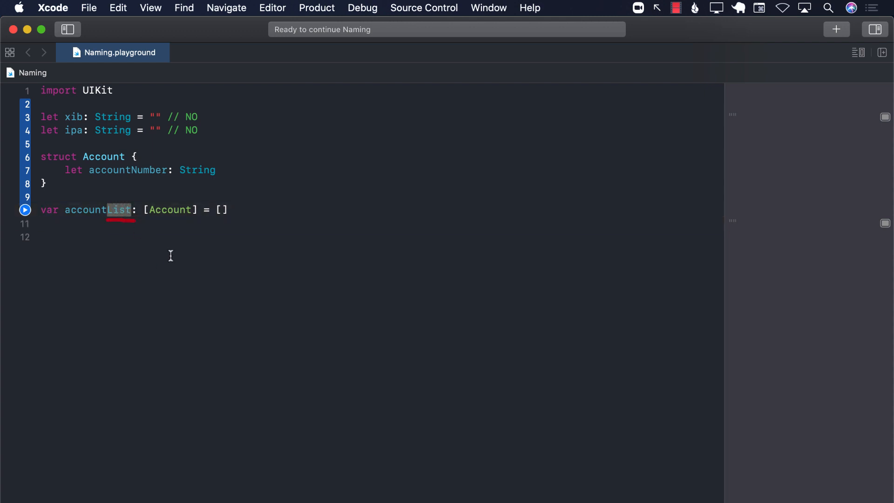
pyautogui.moveTo(184, 271)
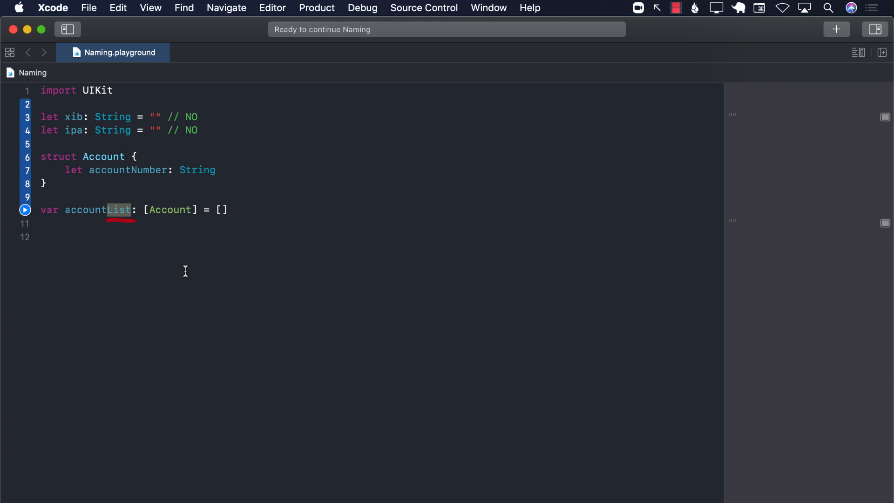
pyautogui.click(224, 210)
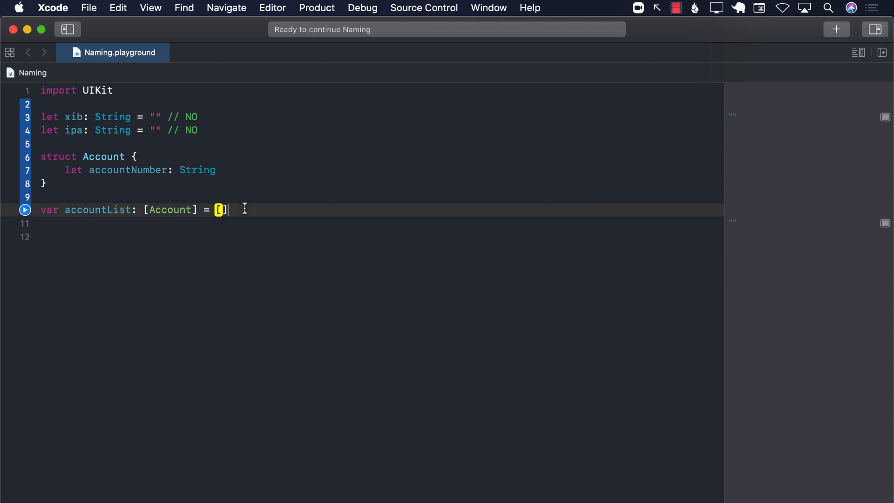
pyautogui.write('List')
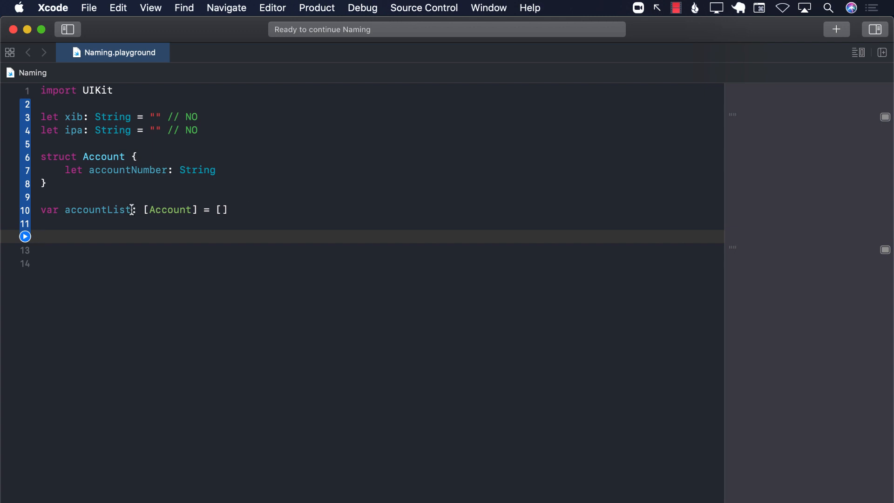
# - Rename accountList to accounts, clearing the stray List text, and highlight the new name
pyautogui.doubleClick(118, 209)
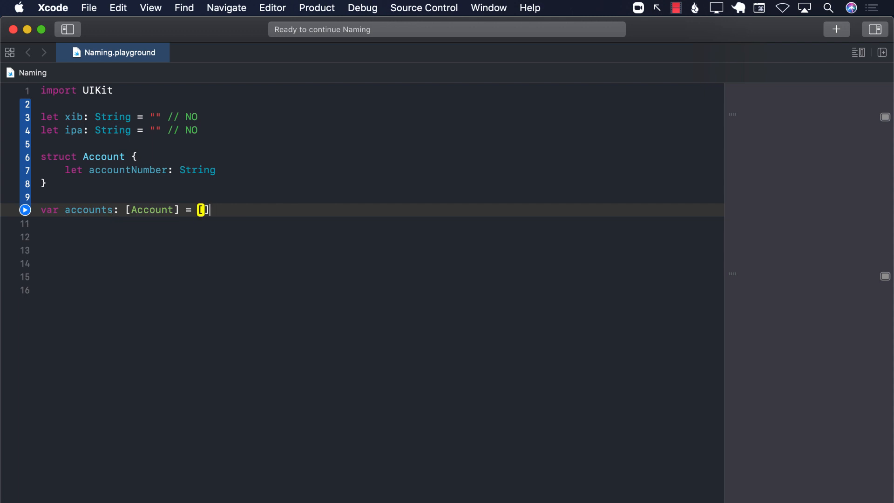
pyautogui.write('List')
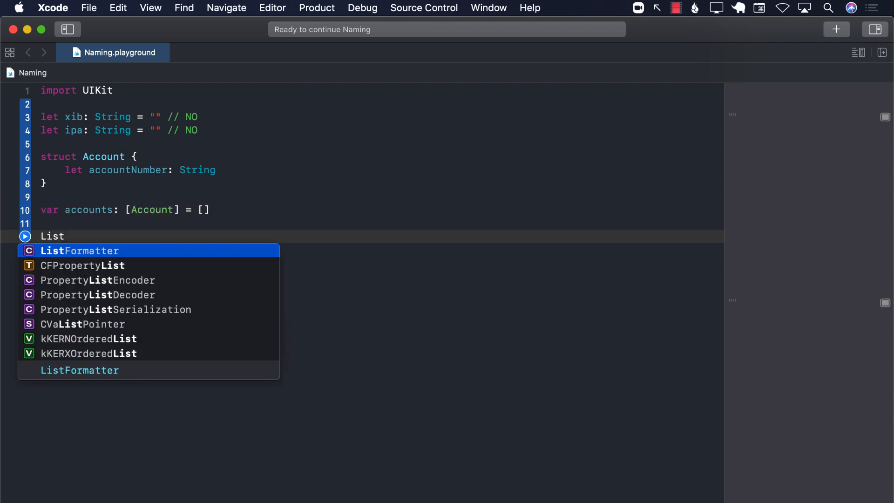
pyautogui.press('backspace')
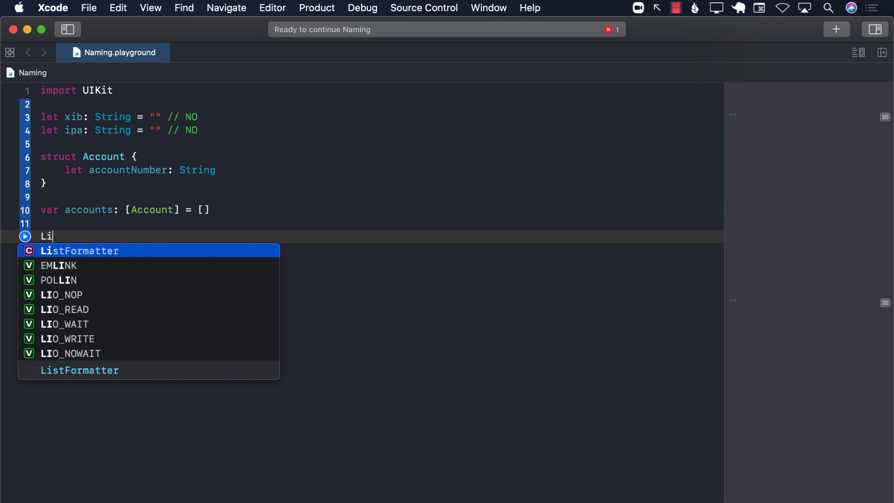
pyautogui.press('escape')
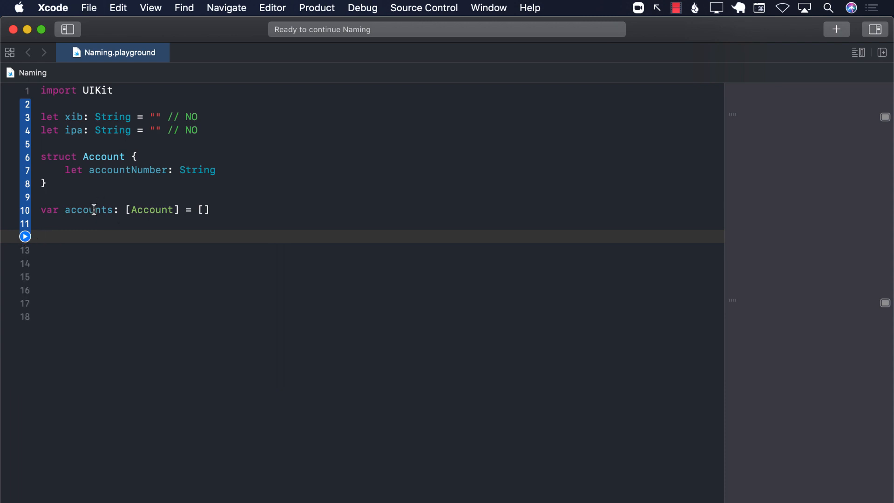
pyautogui.doubleClick(89, 209)
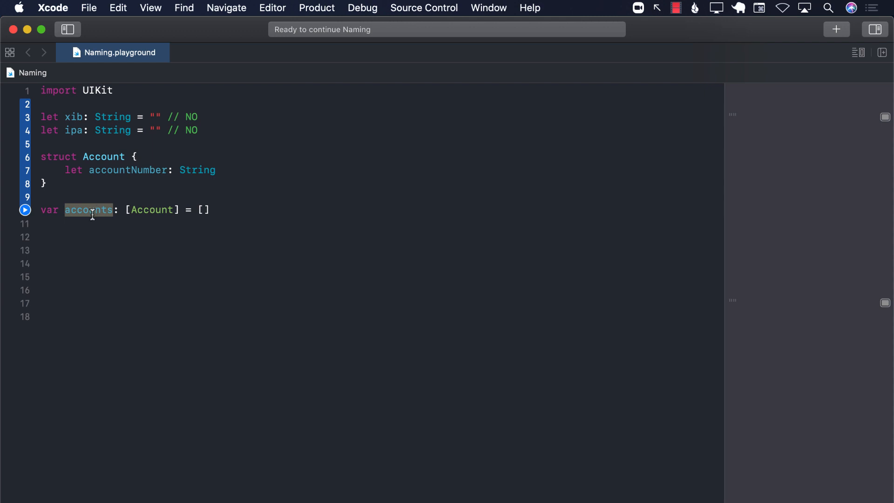
pyautogui.moveTo(82, 236)
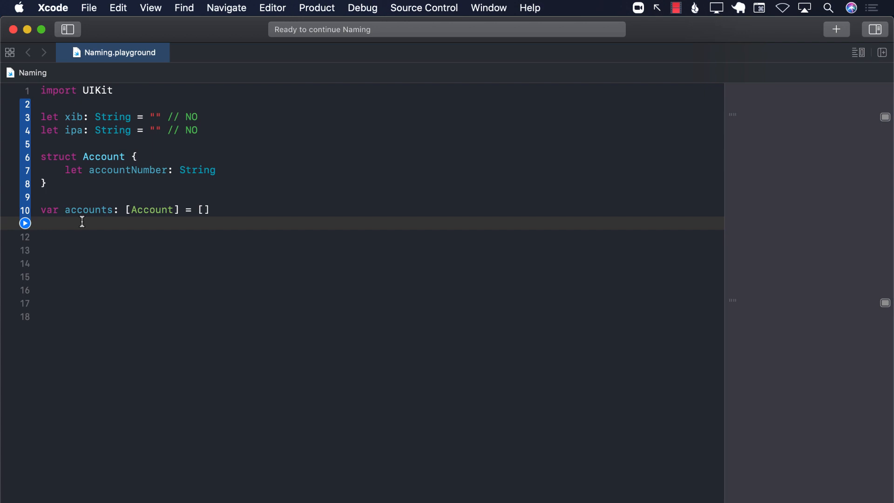
# - Declare var accountSet: [Account] = [] on line 12 and highlight the Set suffix
pyautogui.write('var acc')
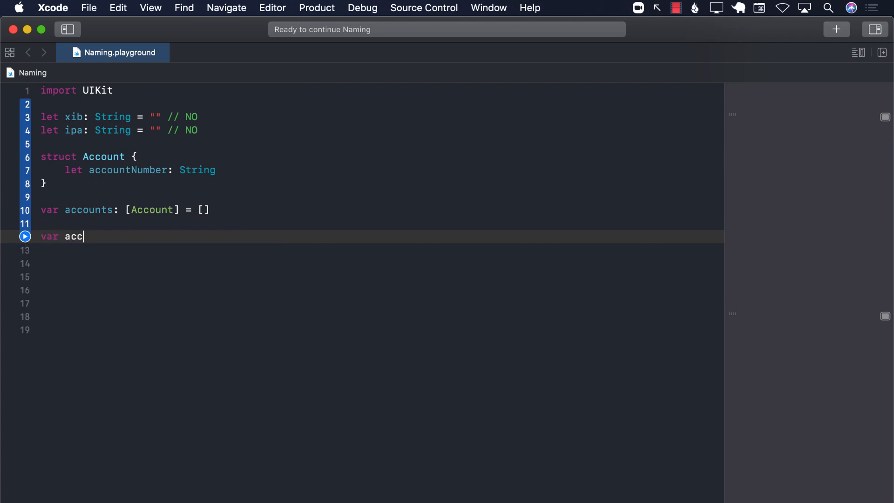
pyautogui.write('ountSet:')
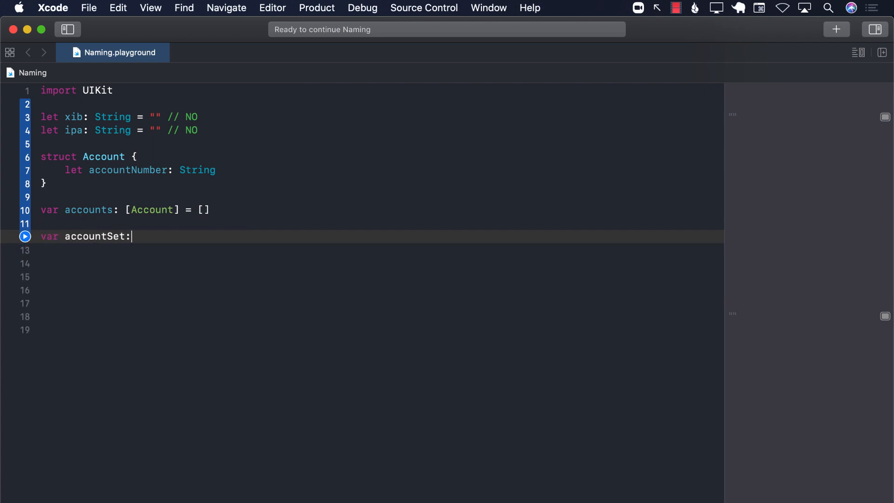
pyautogui.write('[Account] = [')
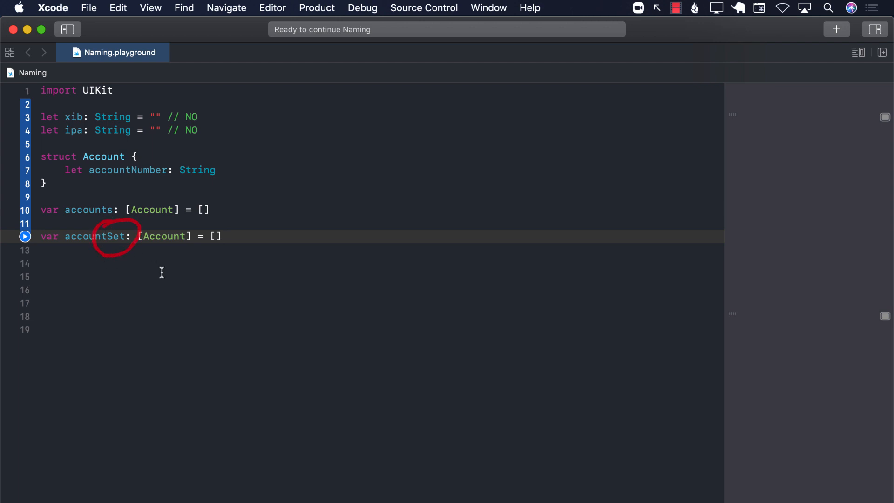
pyautogui.moveTo(233, 236)
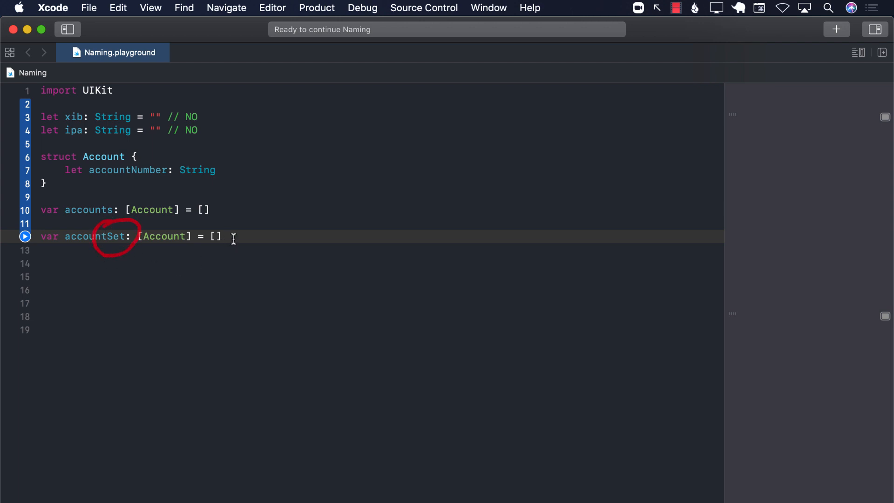
pyautogui.doubleClick(94, 236)
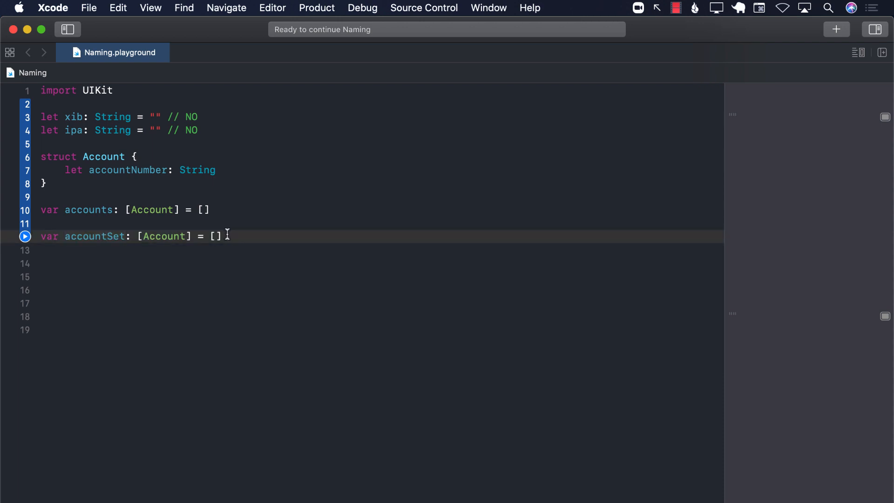
pyautogui.doubleClick(94, 235)
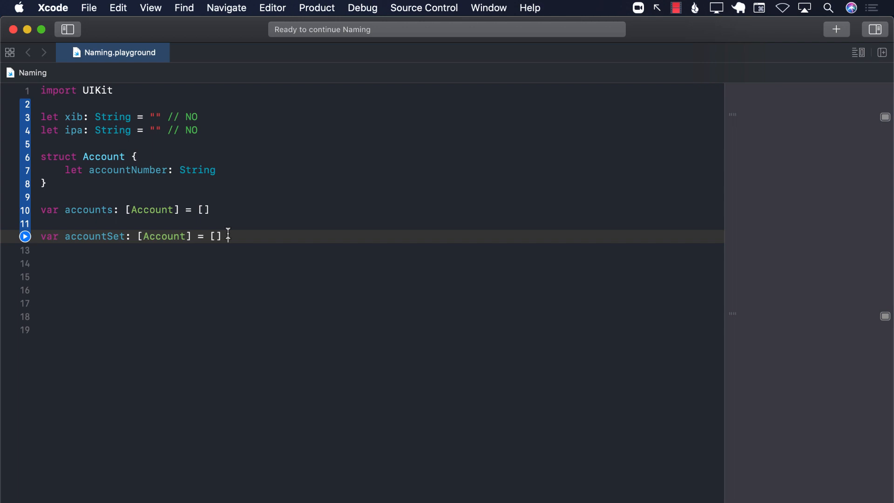
pyautogui.write('S')
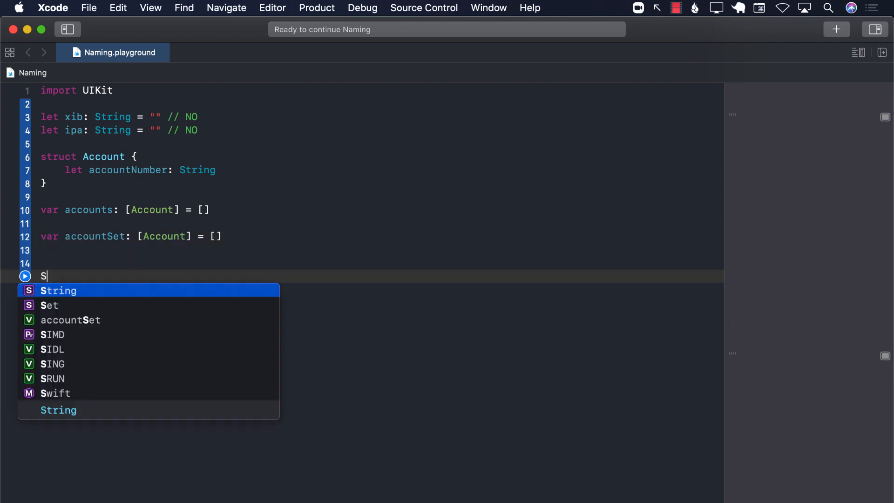
pyautogui.write('et')
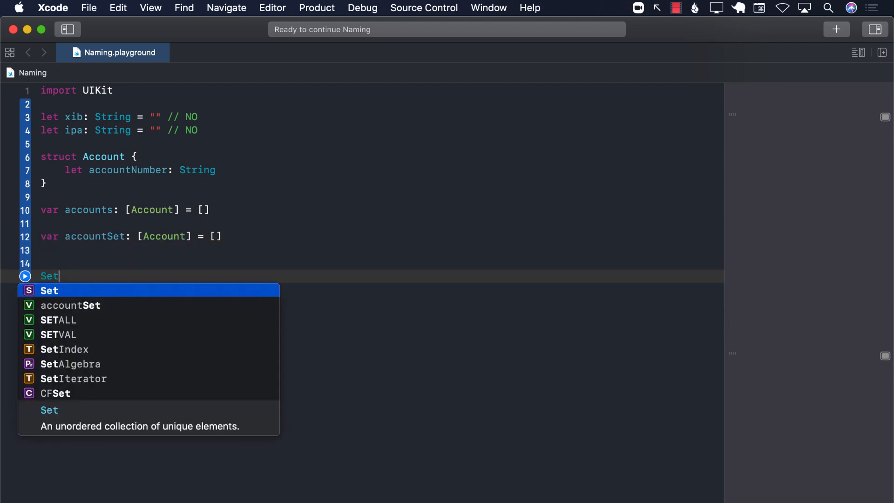
pyautogui.press('escape')
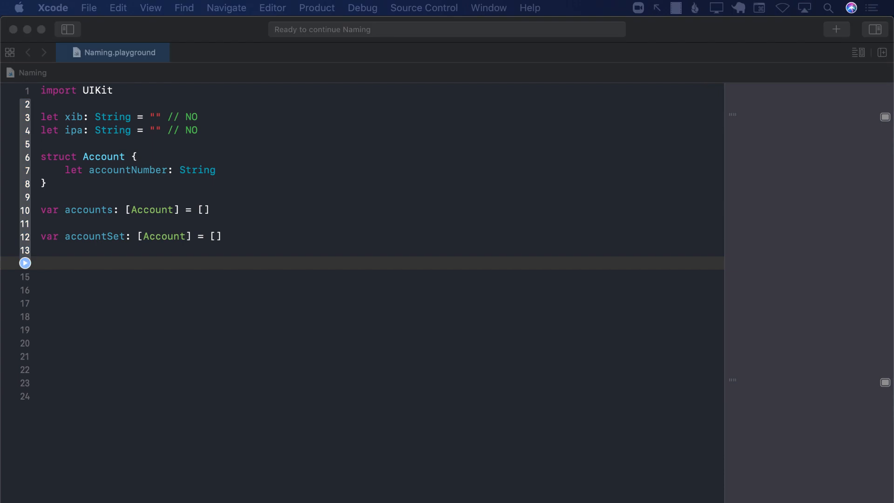
# - Write empty ShoppingCartServiceForCaching, ShoppingCartServiceForUserDefaults and ShoppingCartServiceForNetworkCalls classes below accountSet
pyautogui.click(51, 262)
pyautogui.write('class ShoppingCartServiceForCaching {')
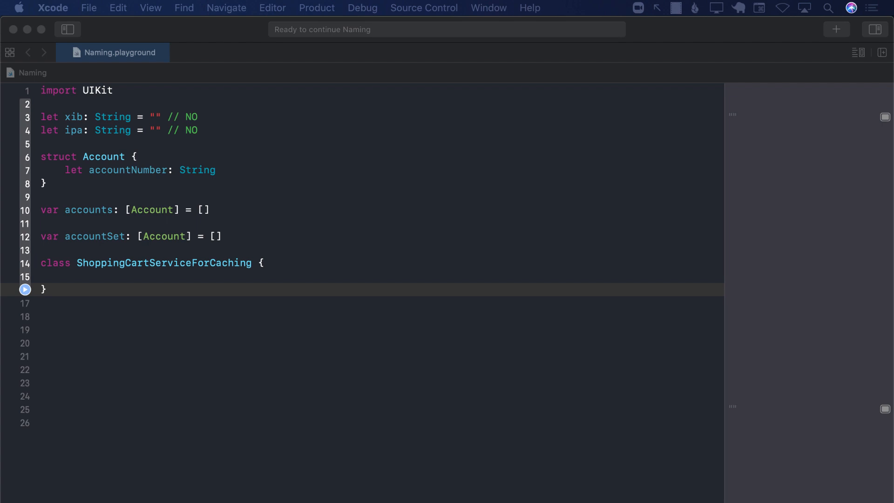
pyautogui.moveTo(76, 286)
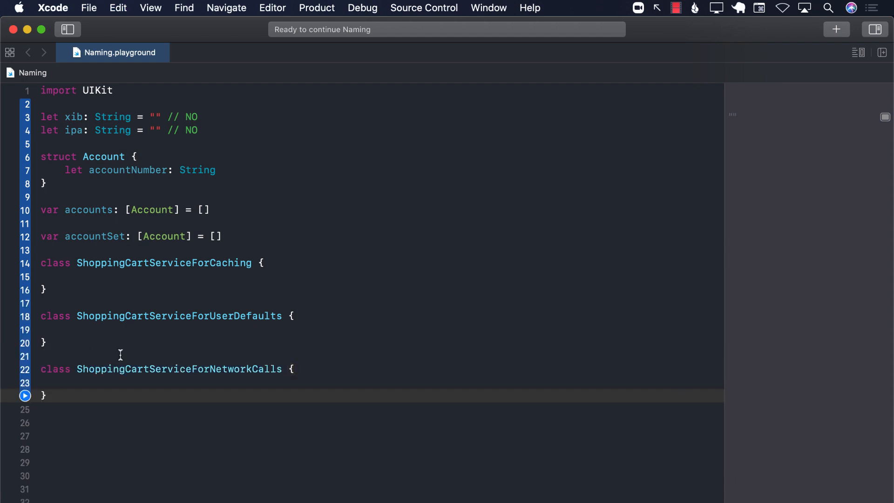
pyautogui.doubleClick(178, 369)
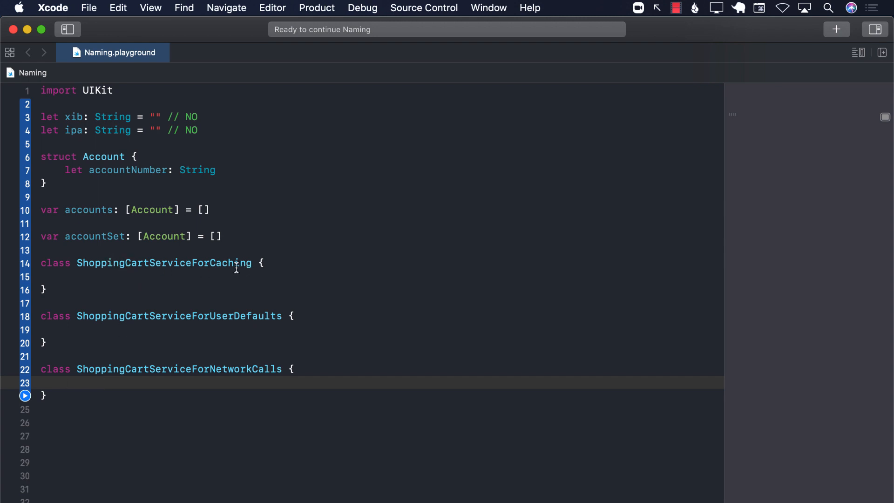
pyautogui.click(46, 290)
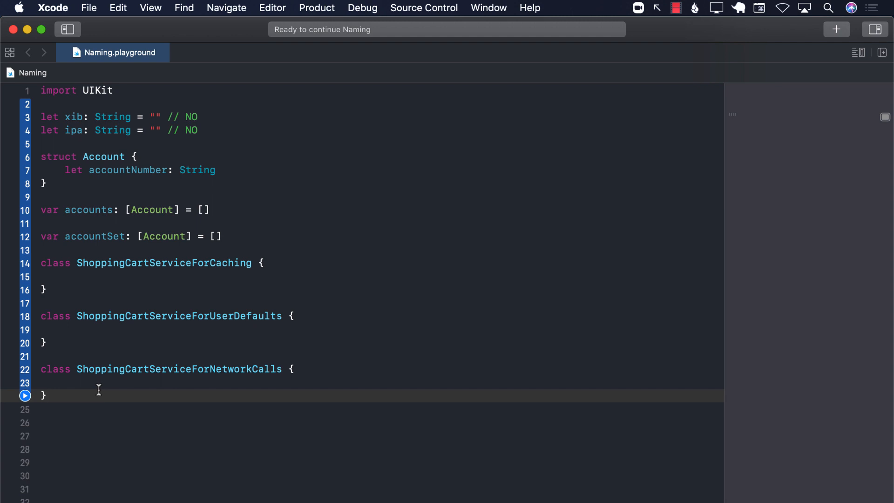
pyautogui.write('Sh')
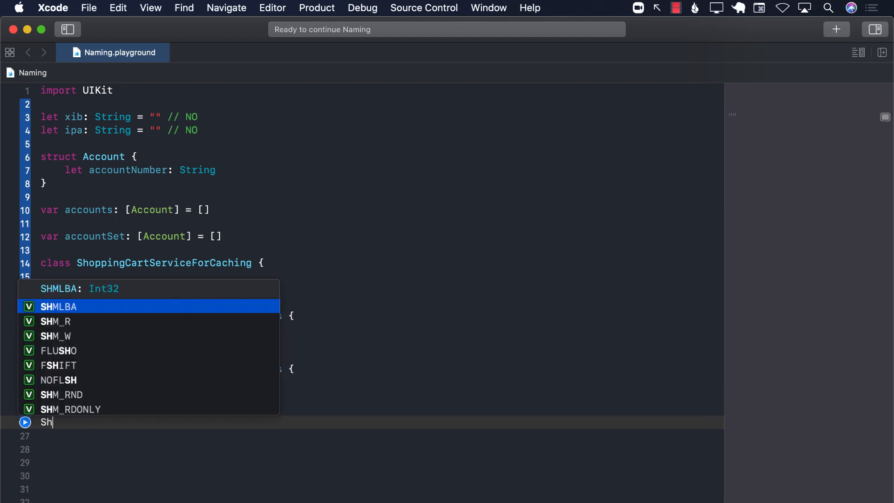
pyautogui.write('op')
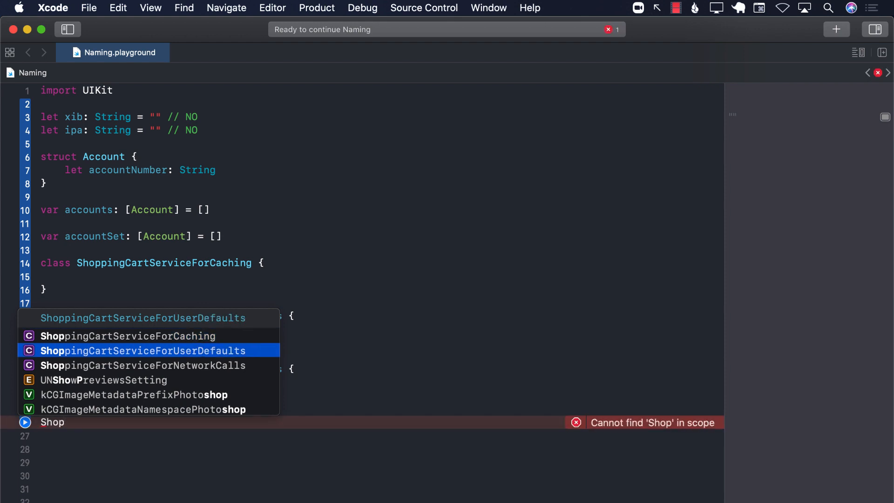
pyautogui.press('Down')
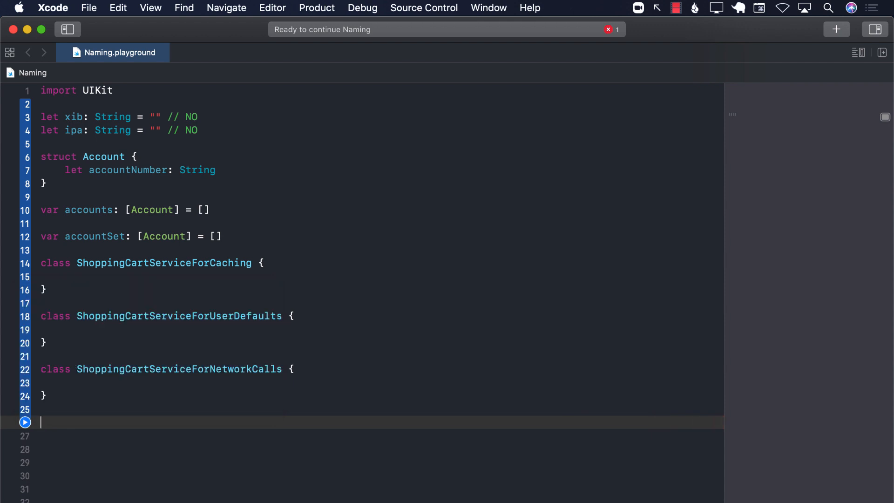
pyautogui.click(158, 263)
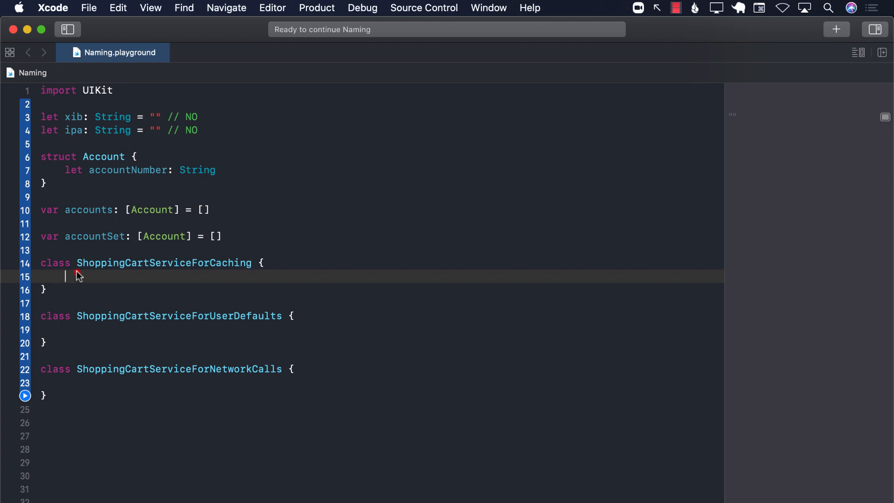
pyautogui.doubleClick(133, 263)
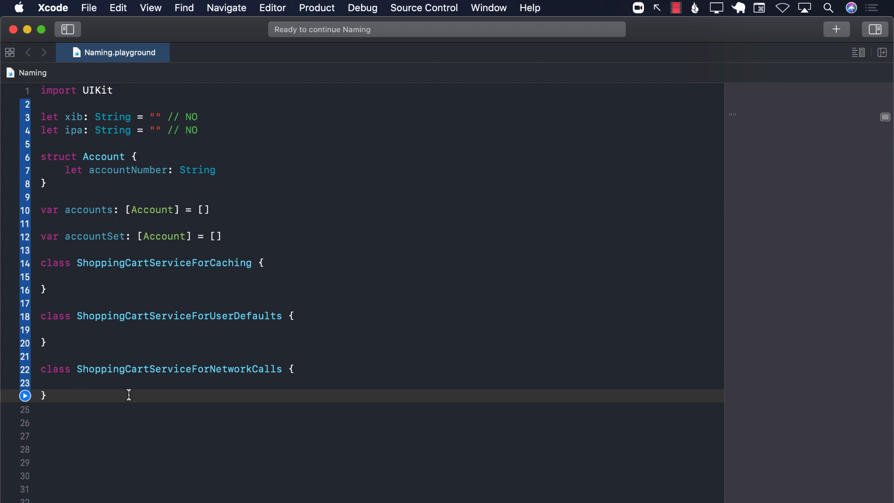
pyautogui.doubleClick(164, 263)
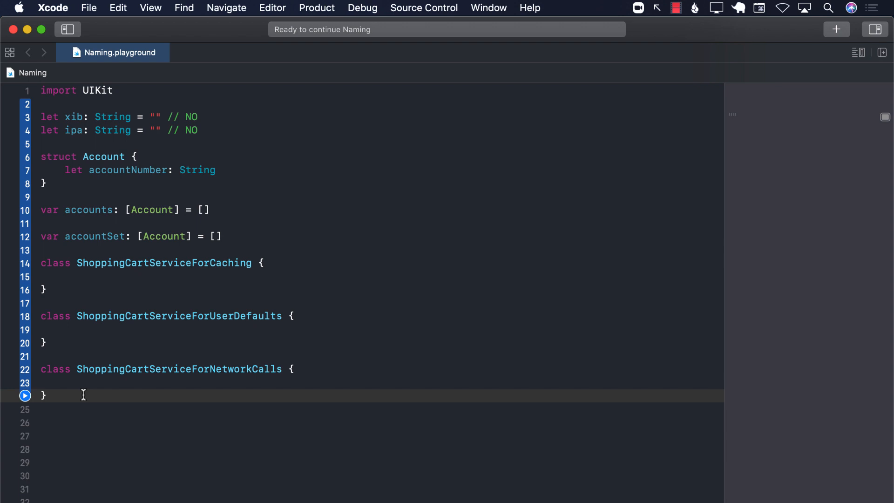
# - Write empty CacheService and UserDefaultsService classes below the shopping cart classes
pyautogui.write('class')
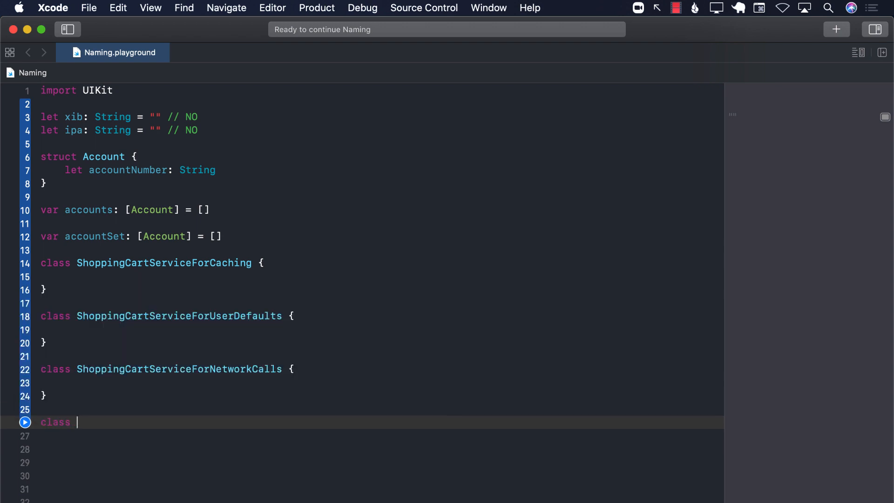
pyautogui.write('CacheService {')
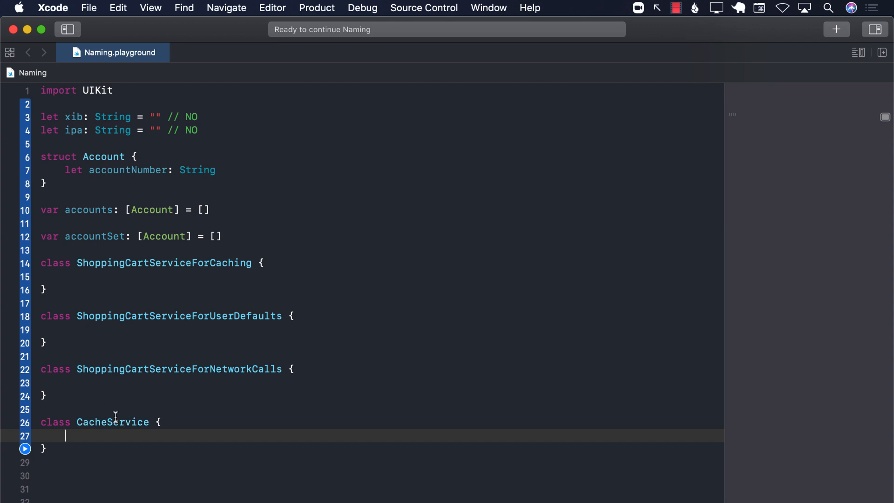
pyautogui.scroll(-3)
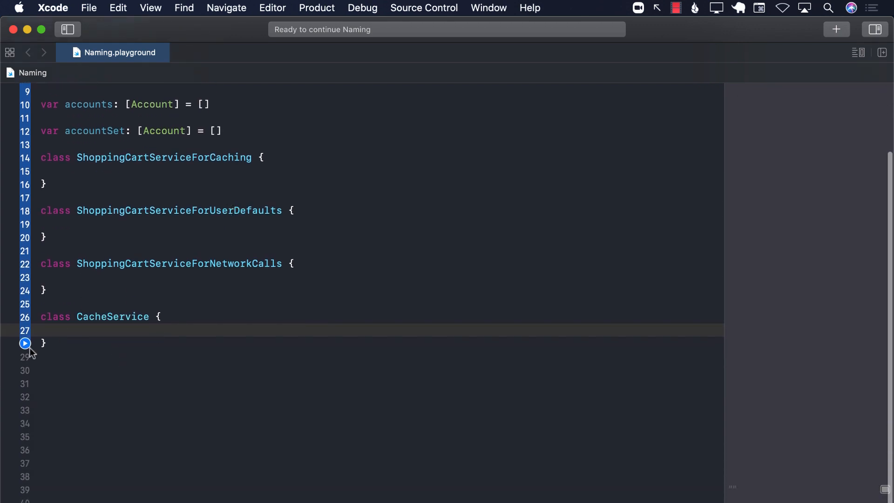
pyautogui.write('class UserDe')
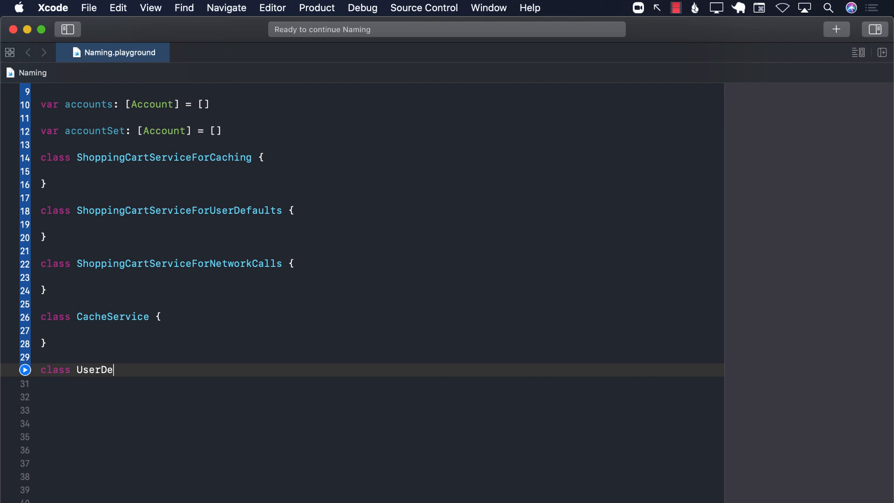
pyautogui.write('fault')
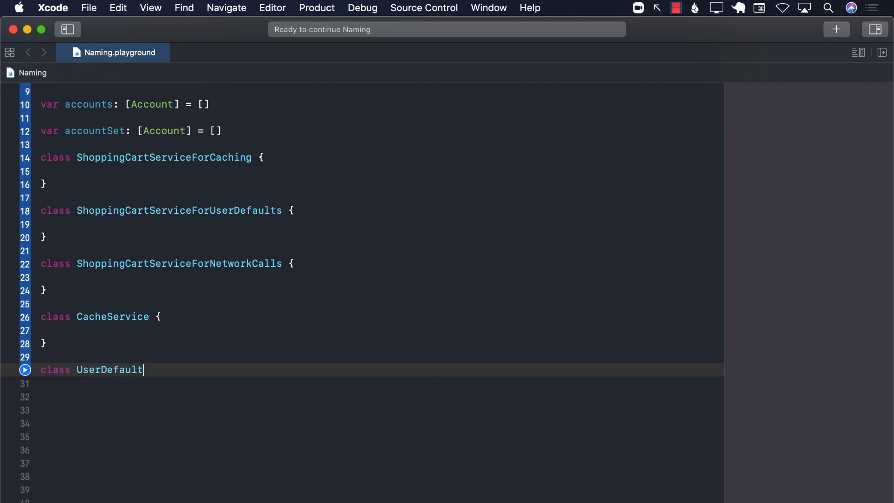
pyautogui.write('sService {')
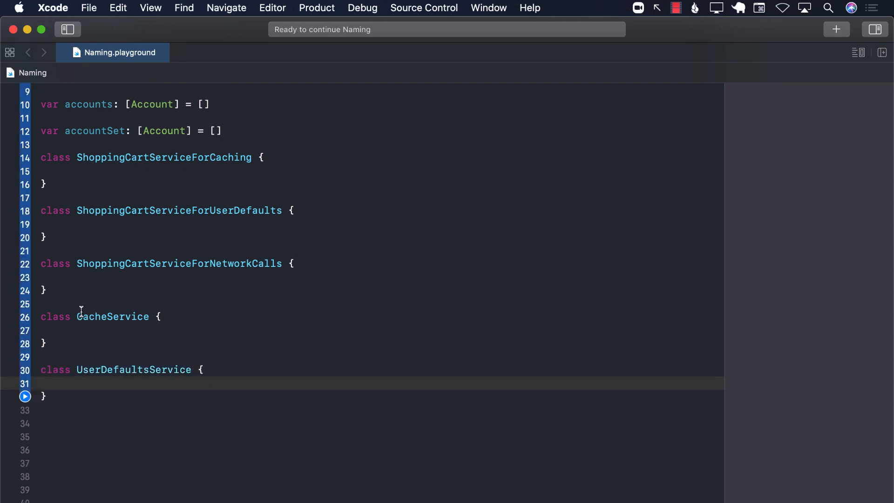
pyautogui.doubleClick(128, 316)
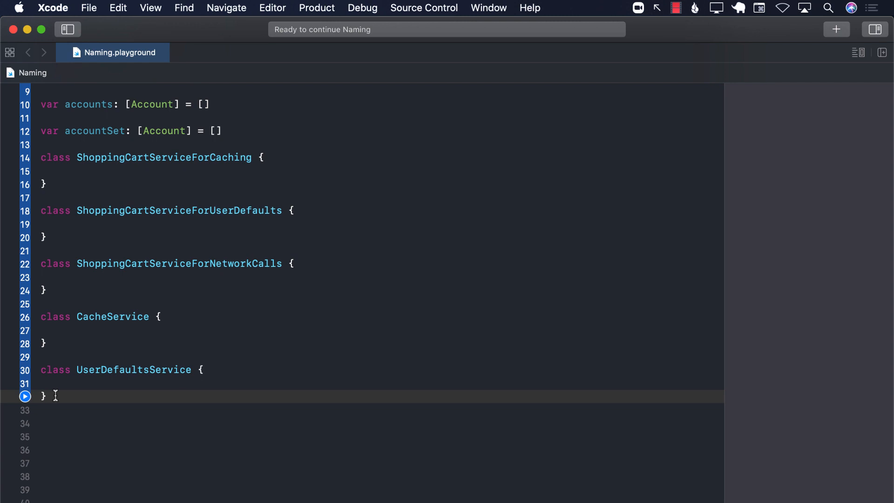
# - Write an empty NetworkClient class after UserDefaultsService
pyautogui.write('class')
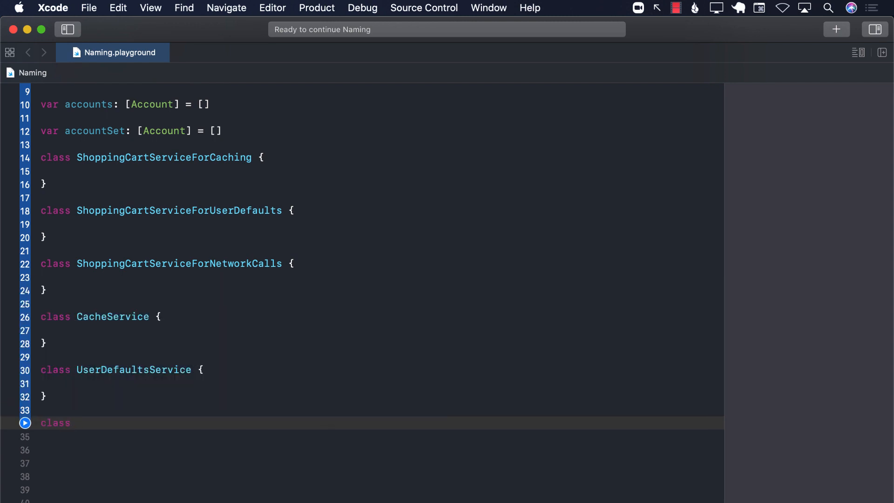
pyautogui.write('Networ')
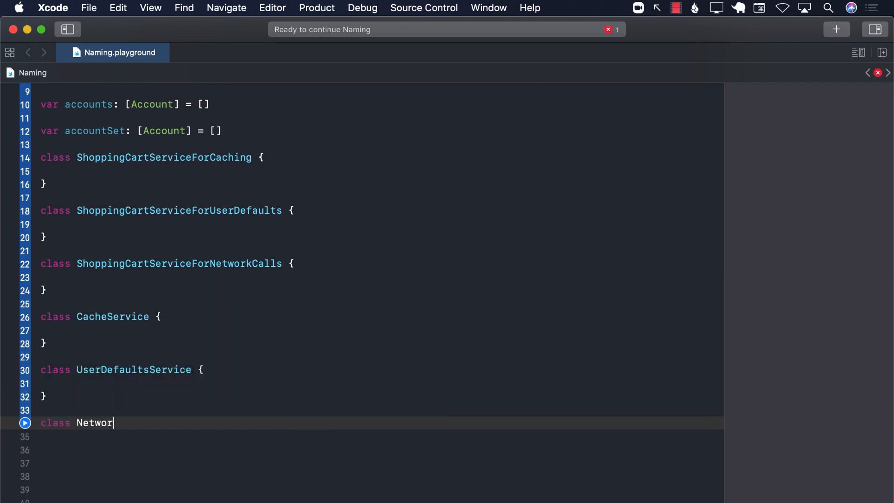
pyautogui.write('kClient {')
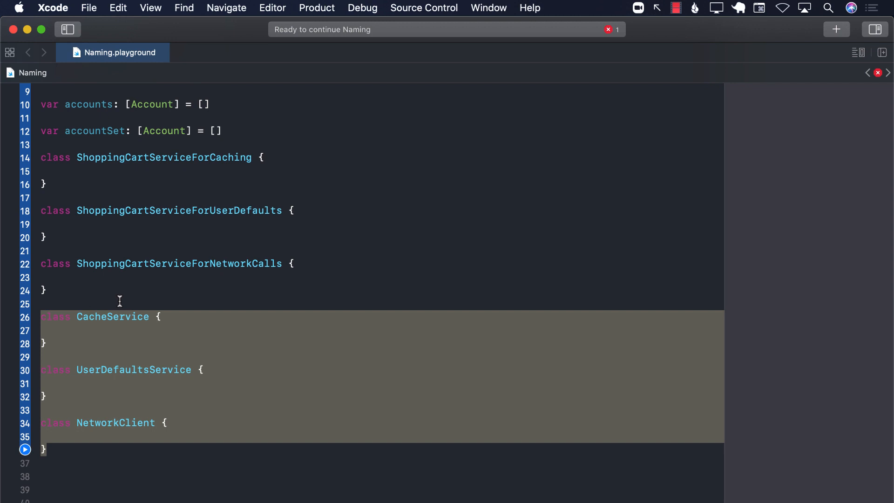
pyautogui.moveTo(68, 286)
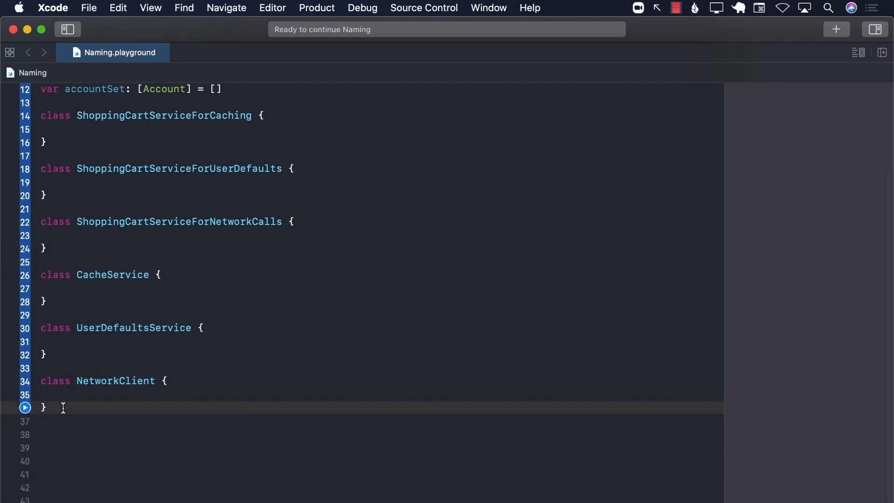
pyautogui.write('Cac')
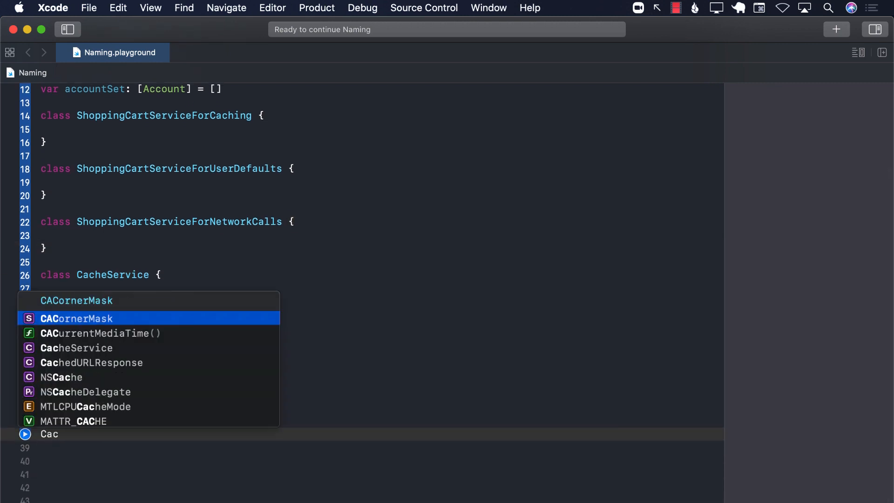
pyautogui.write('he')
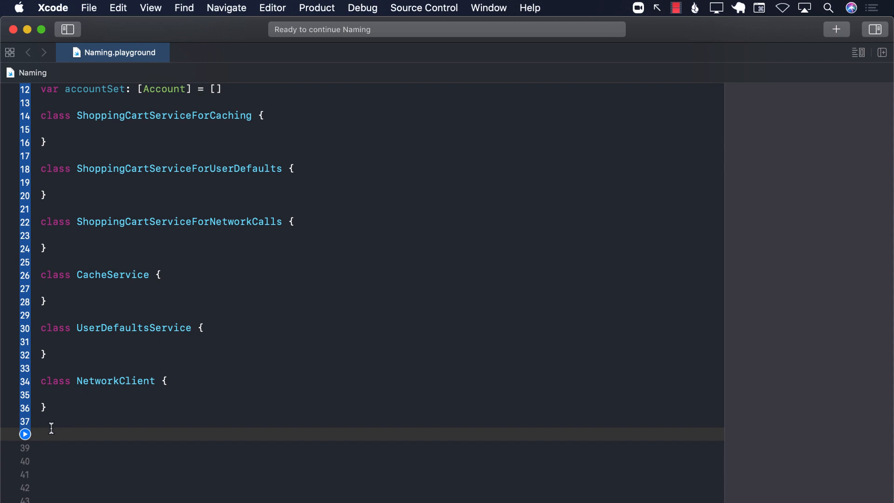
pyautogui.click(43, 434)
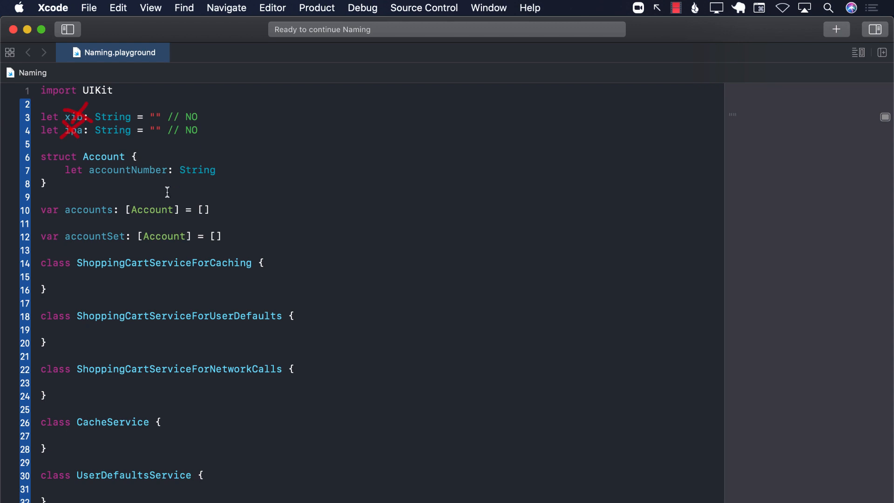
pyautogui.moveTo(108, 235)
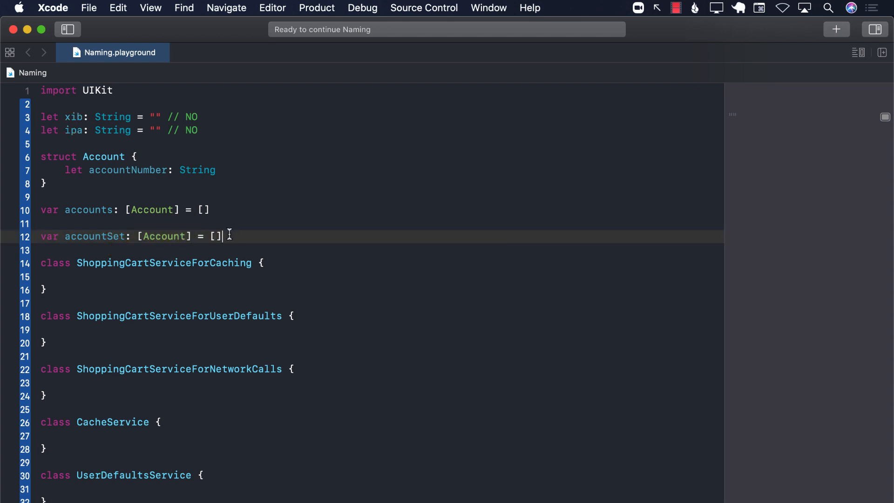
pyautogui.scroll(-3)
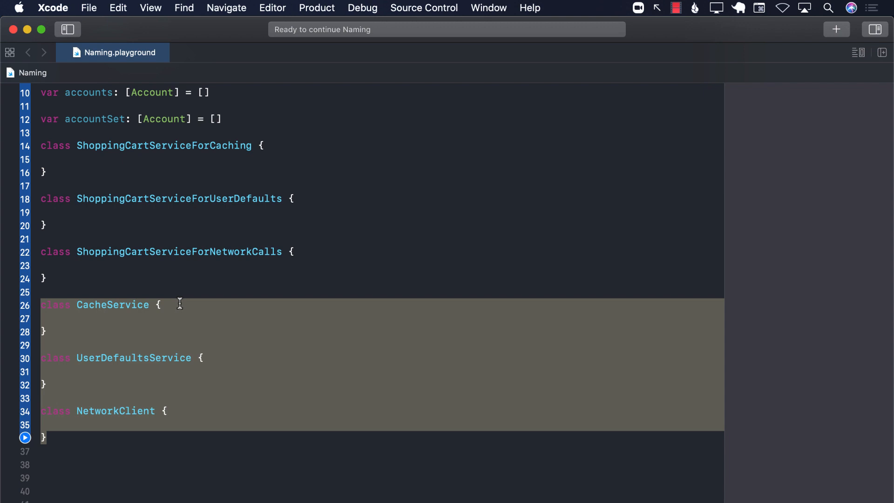
pyautogui.click(162, 304)
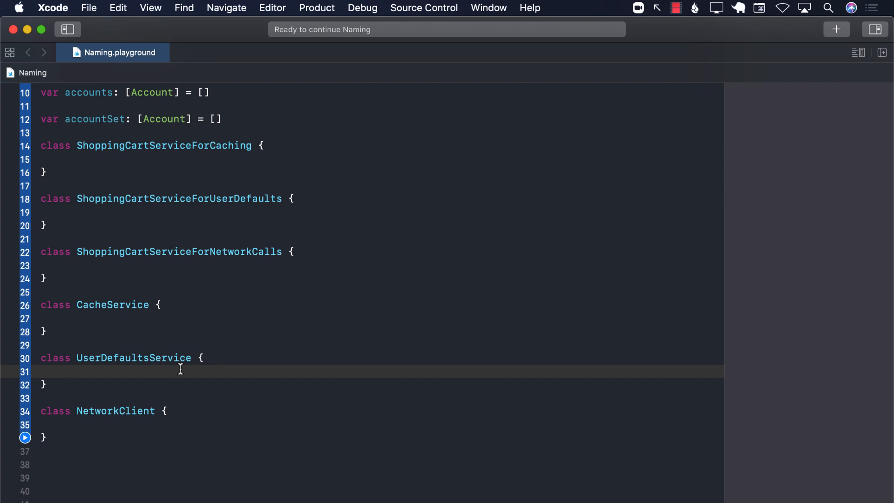
pyautogui.click(65, 371)
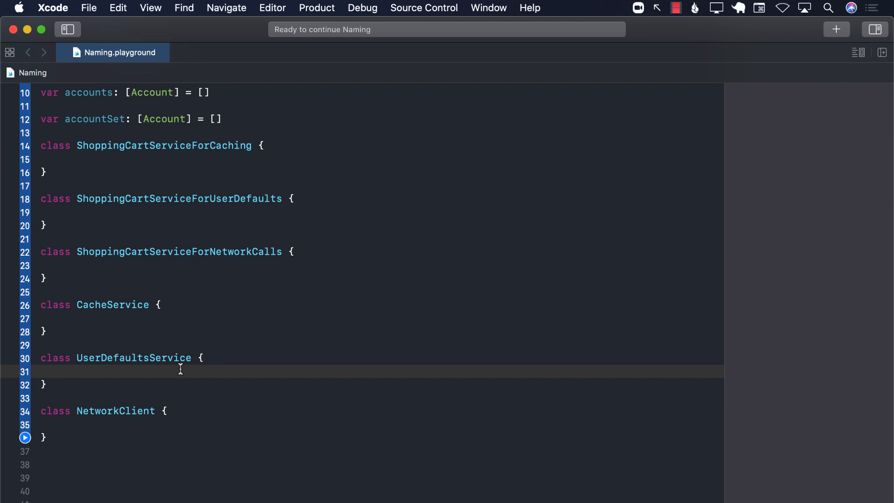
pyautogui.click(65, 371)
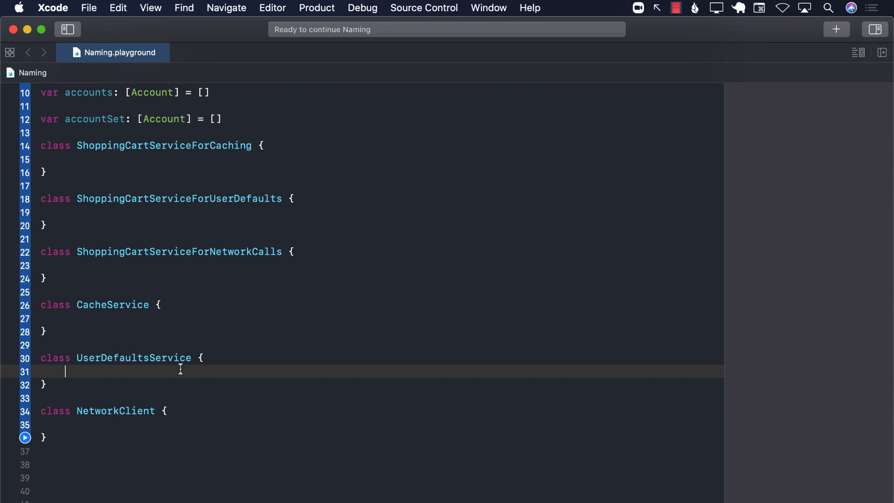